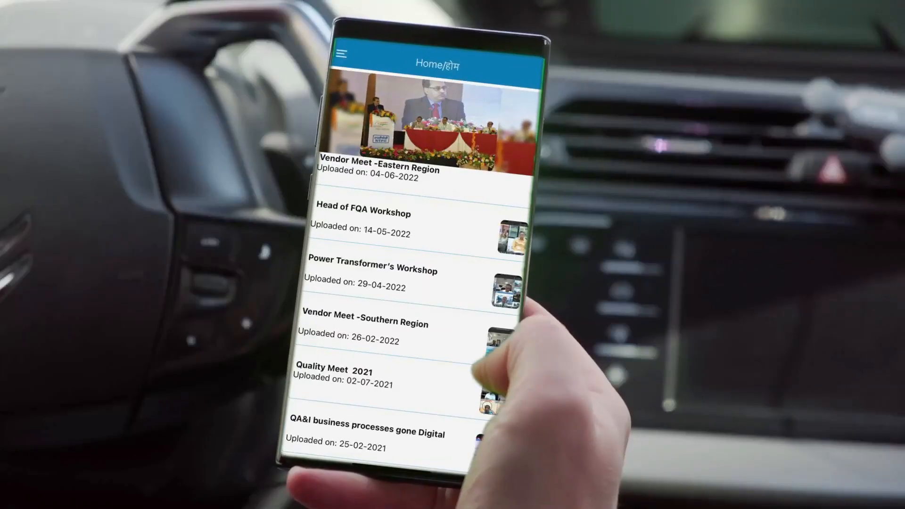
- Scroll through the home feed of uploaded event updates
scroll(down, 3)
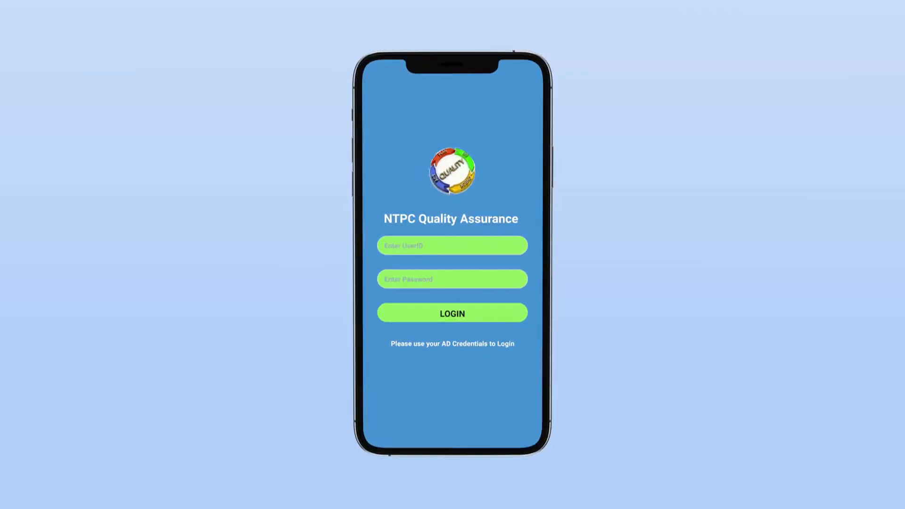
click(452, 313)
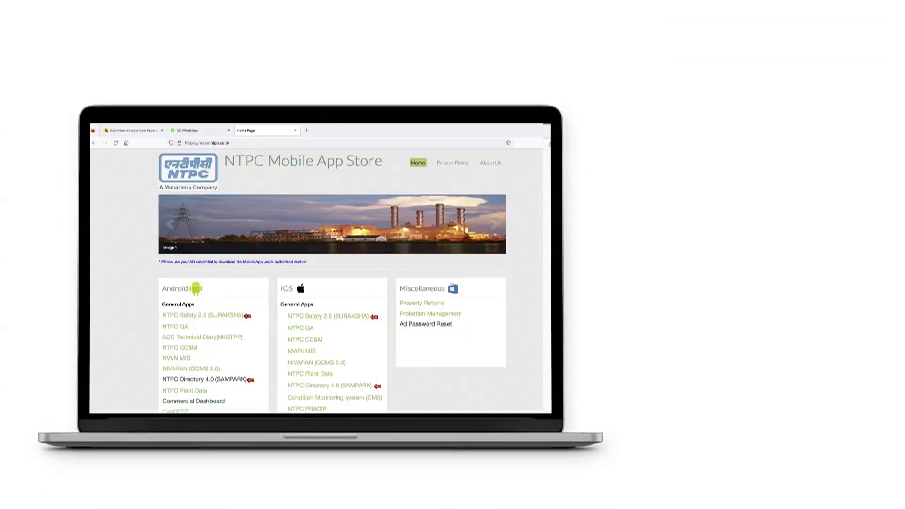
- Scroll the NTPC Mobile App Store page to more Android and iOS general apps
scroll(down, 3)
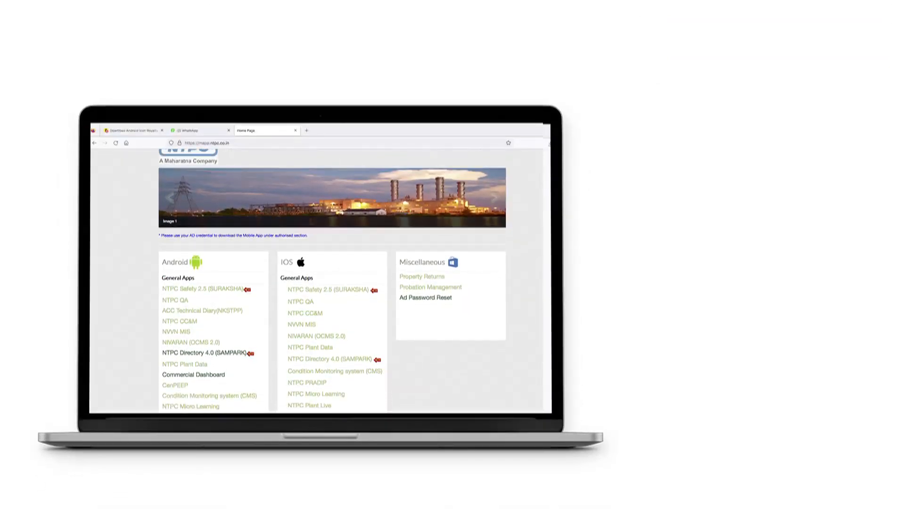